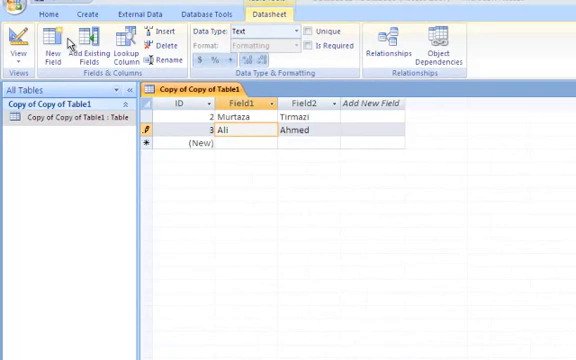
Bring up the Office menu while Copy of Copy of Table1 is open
click(20, 12)
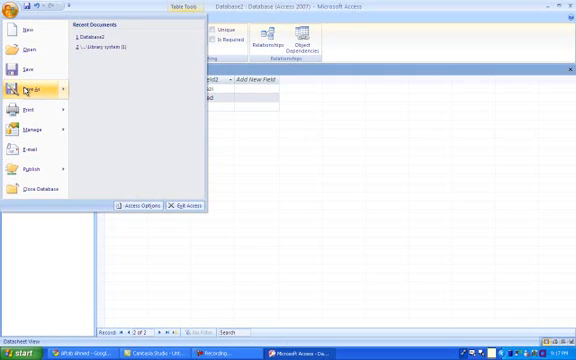
Start Save As for the Copy of Copy of Table1 table
click(34, 92)
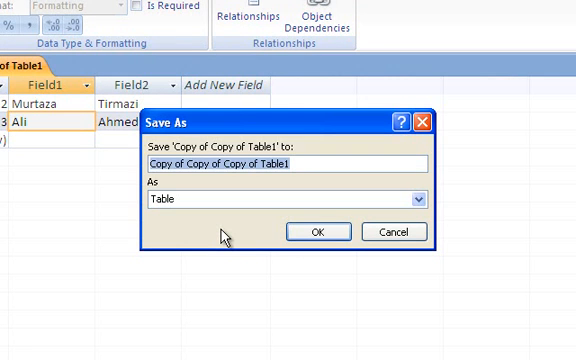
Save the table as a new table named 'Table 1'
text(Table 1)
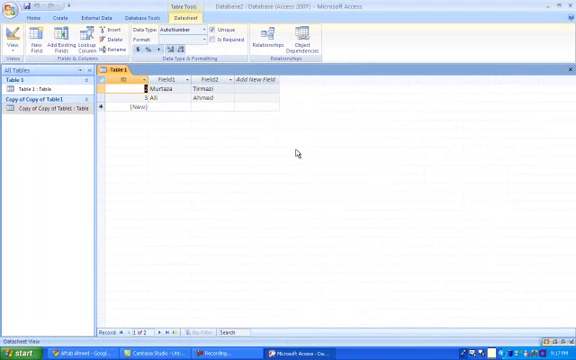
mouse_move(304, 152)
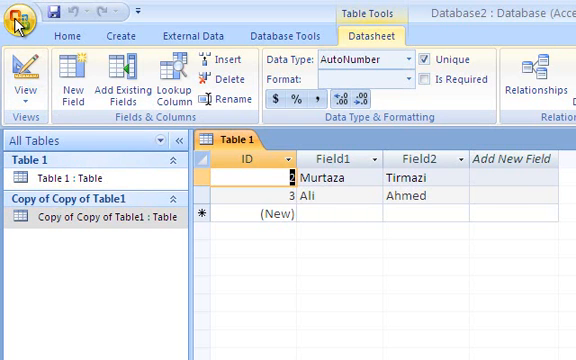
Bring up the Office menu again to open another database
click(16, 16)
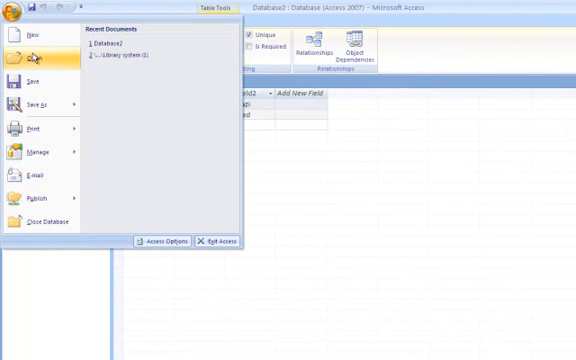
mouse_move(30, 52)
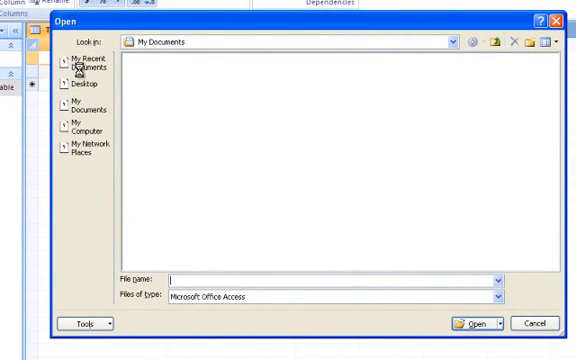
mouse_move(198, 180)
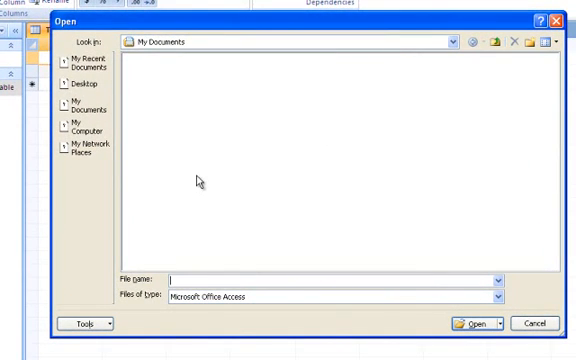
Browse My Documents and pick the Database1 file to open
click(84, 100)
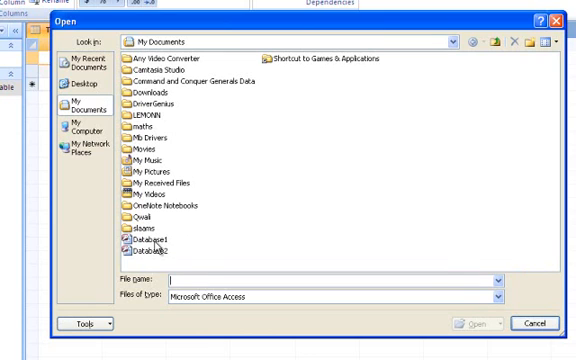
click(140, 242)
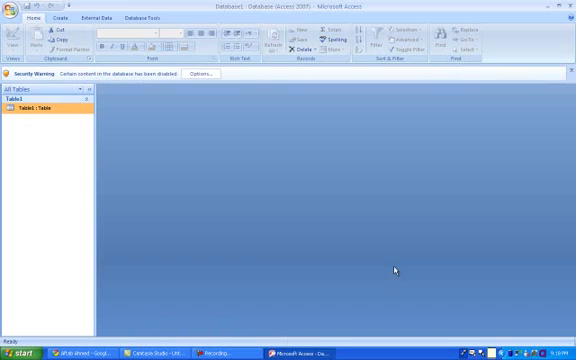
mouse_move(280, 188)
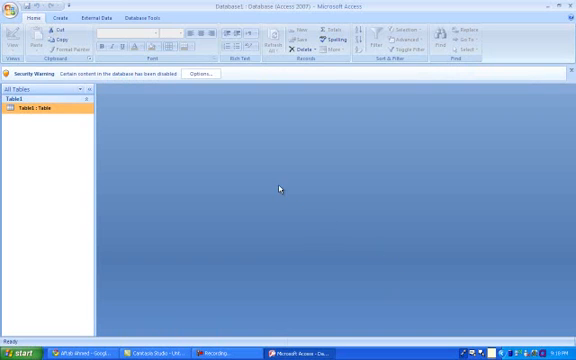